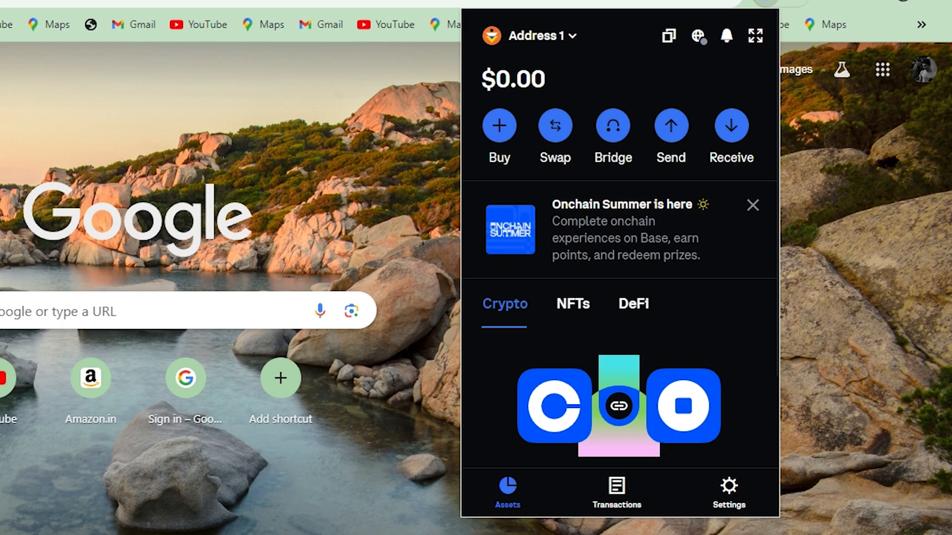
pyautogui.moveTo(690, 126)
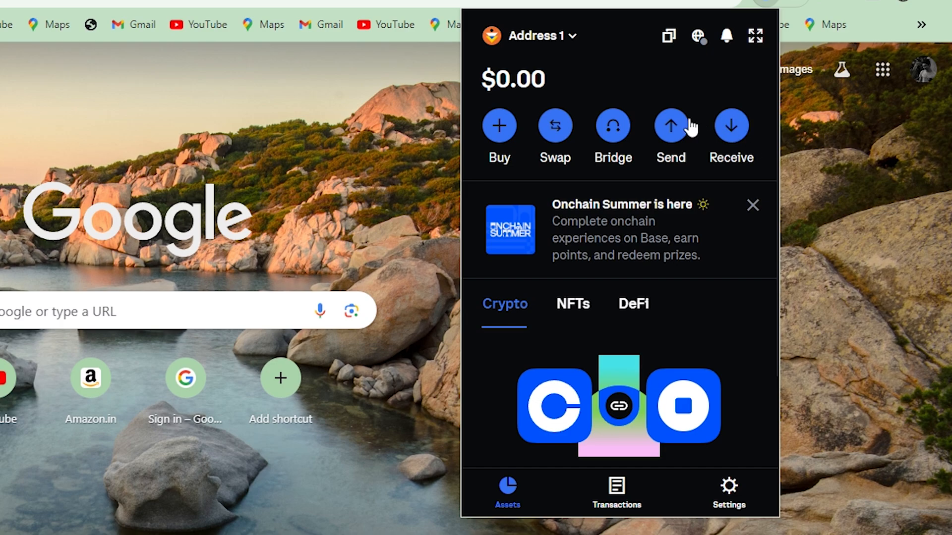
pyautogui.moveTo(480, 106)
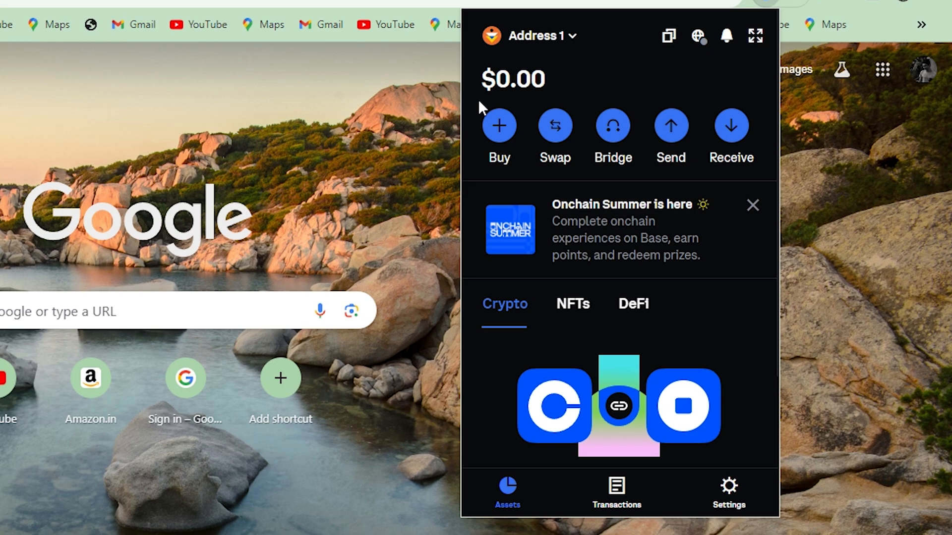
pyautogui.moveTo(581, 126)
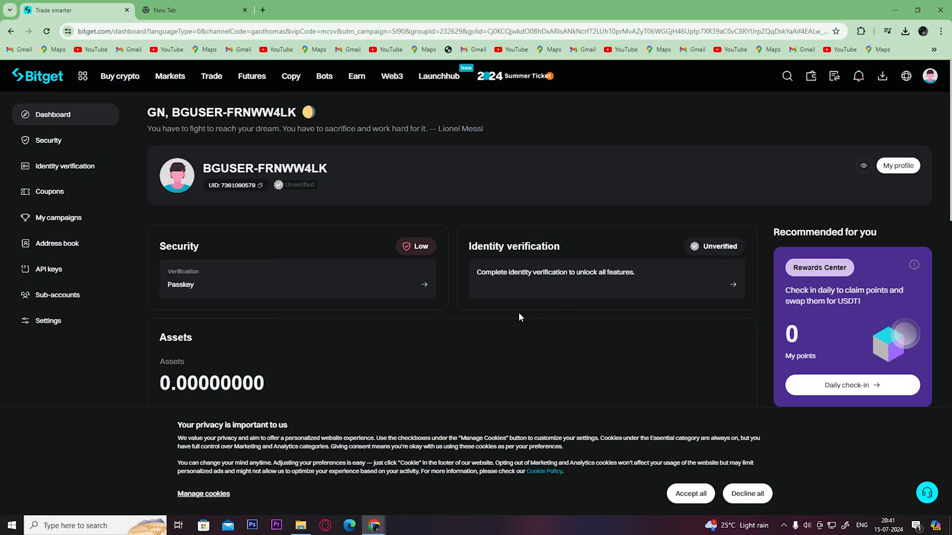
pyautogui.moveTo(435, 347)
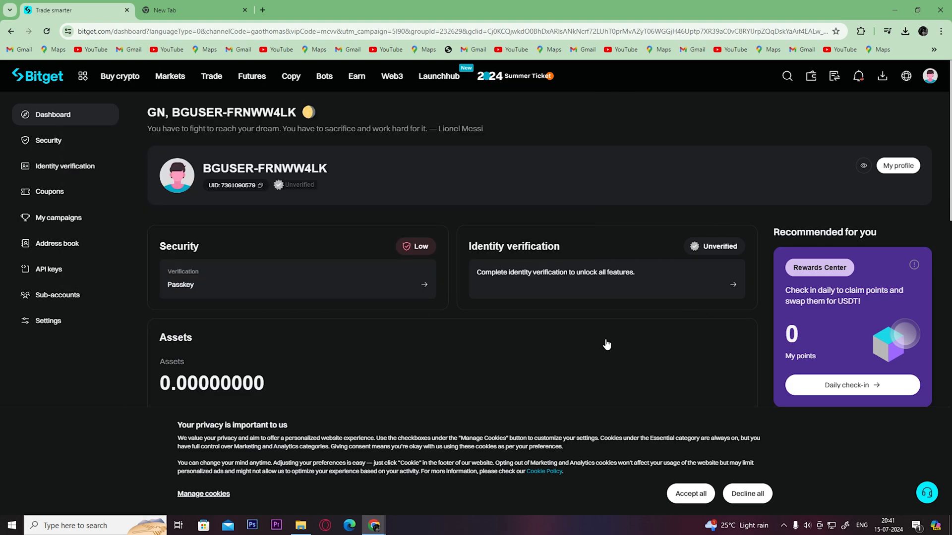
pyautogui.moveTo(602, 344)
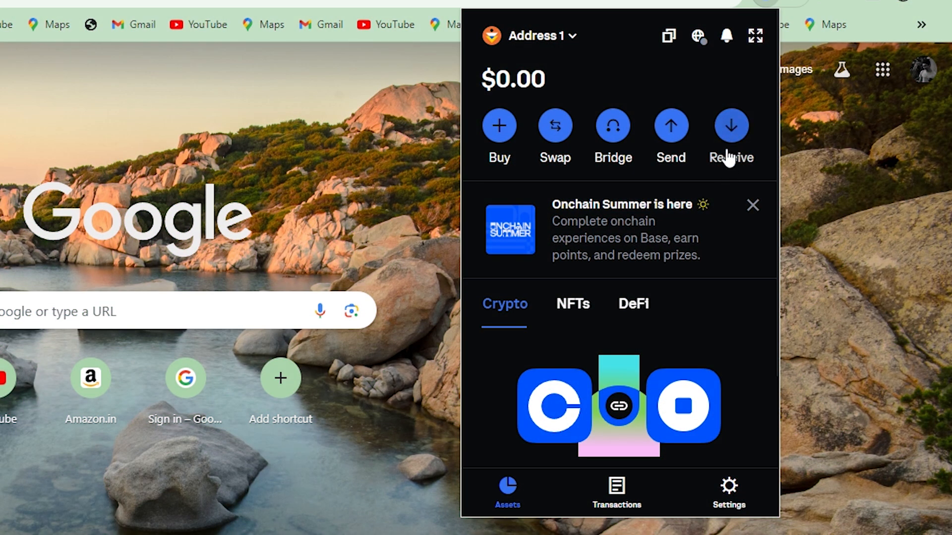
# Step: Show the wallet's receive page listing its Ethereum, Solana and Bitcoin addresses
pyautogui.click(731, 125)
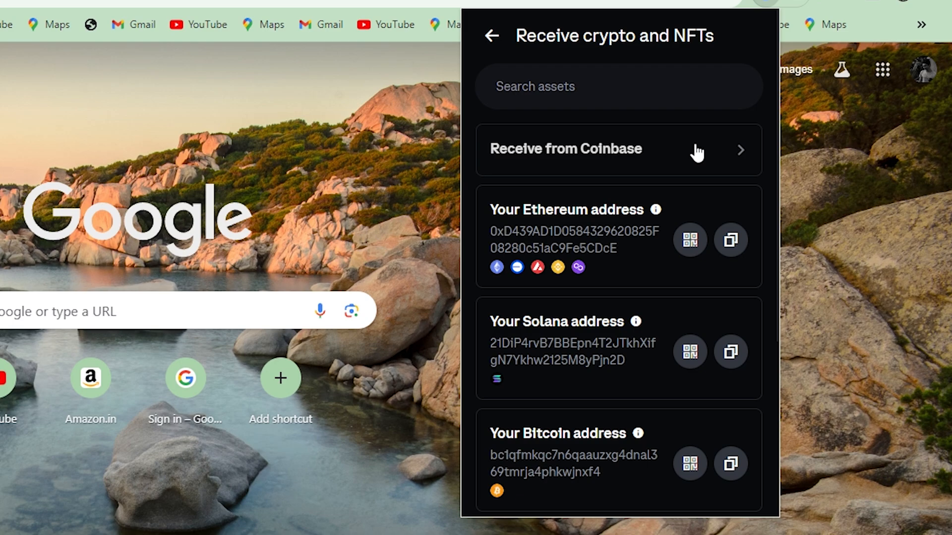
pyautogui.moveTo(652, 176)
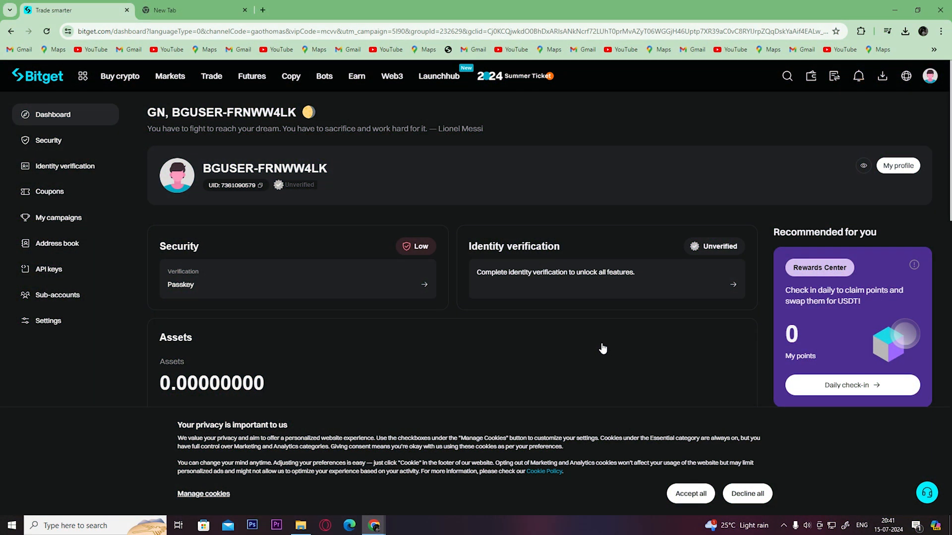
# Step: Open Bitget's crypto withdrawal form from the Assets menu
pyautogui.click(811, 76)
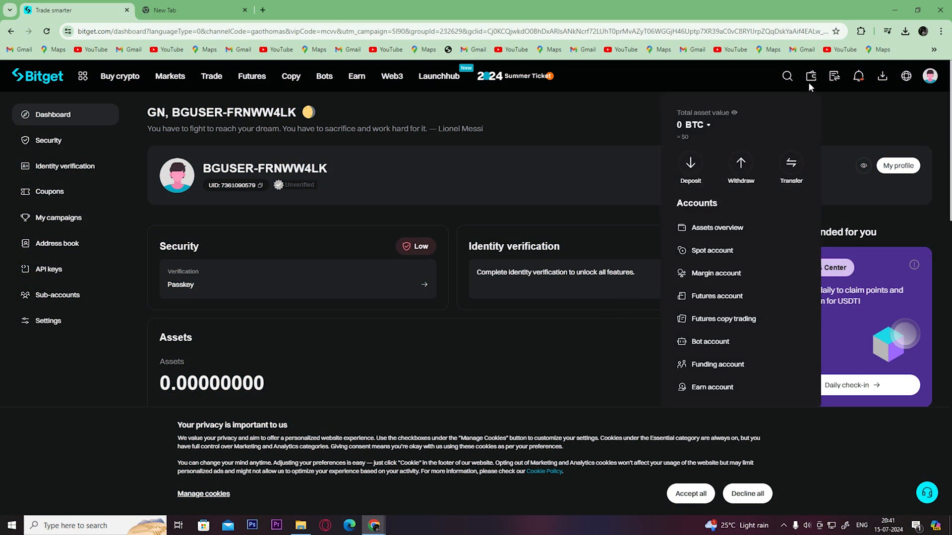
pyautogui.moveTo(754, 150)
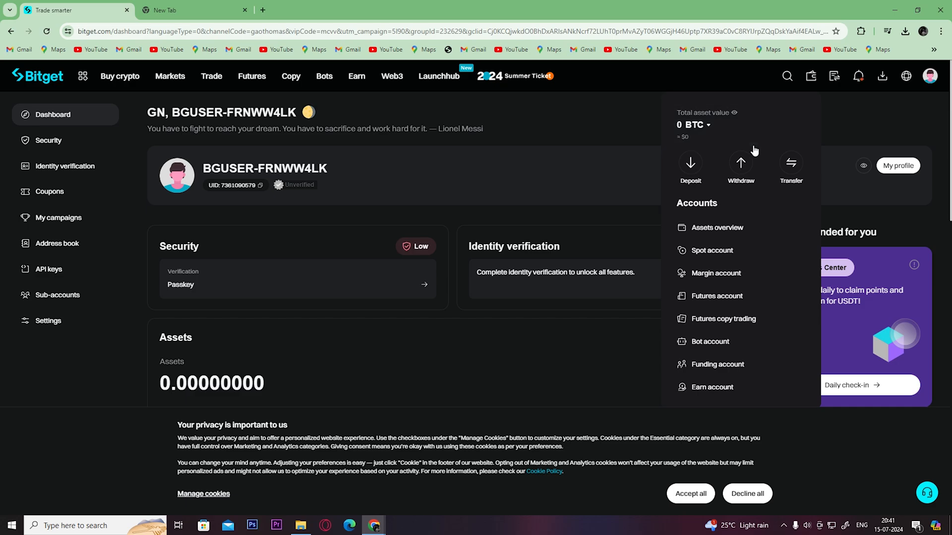
pyautogui.click(740, 167)
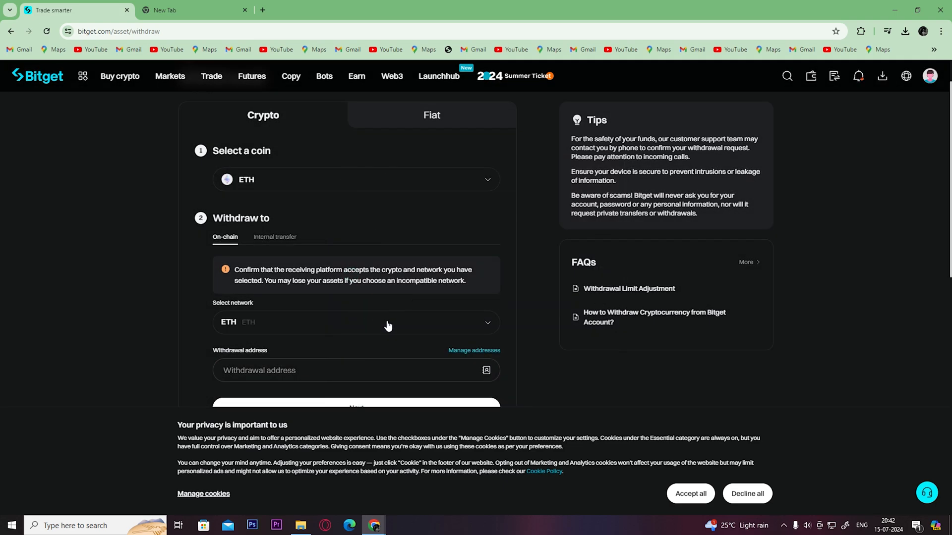
pyautogui.scroll(-3)
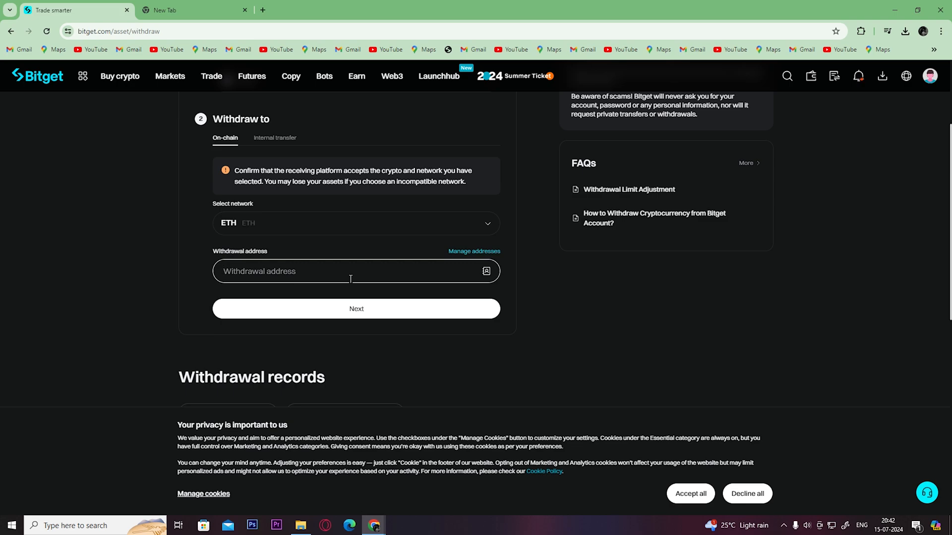
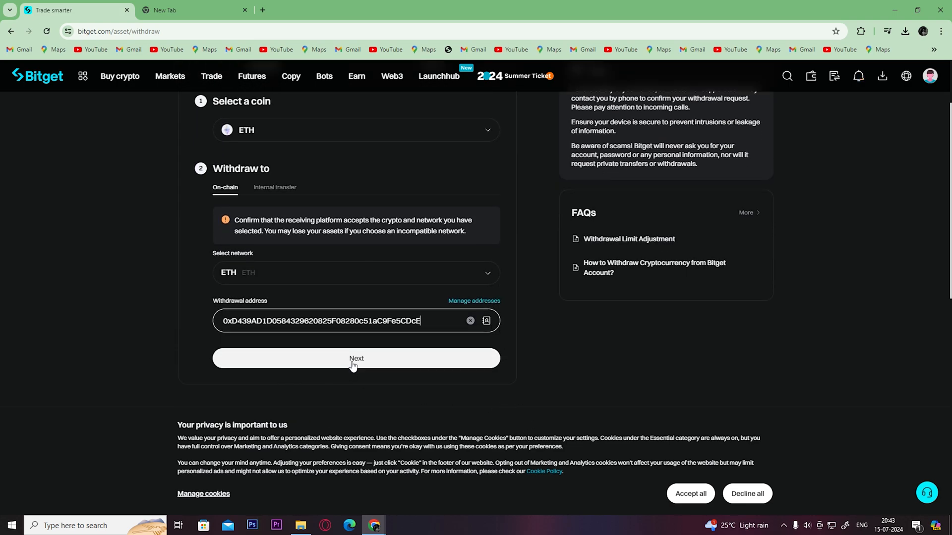
pyautogui.click(356, 357)
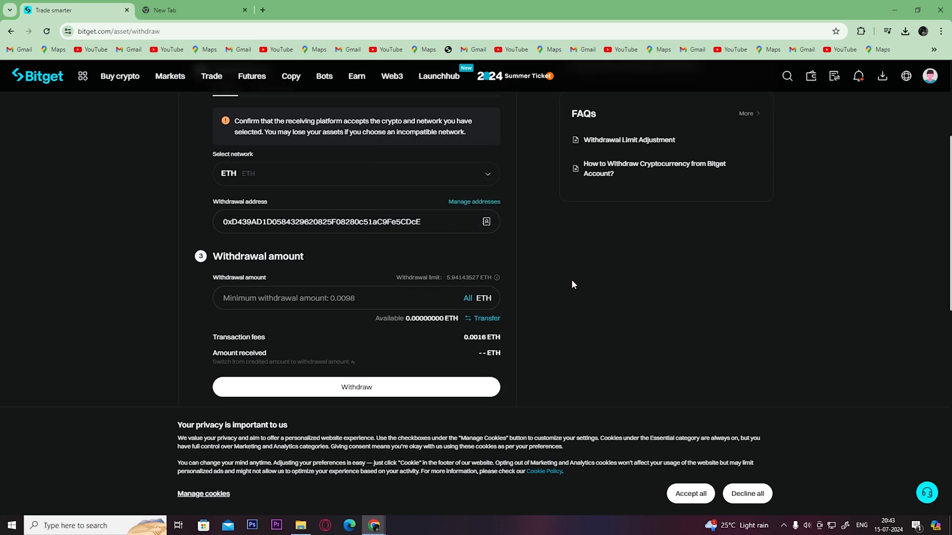
pyautogui.moveTo(257, 316)
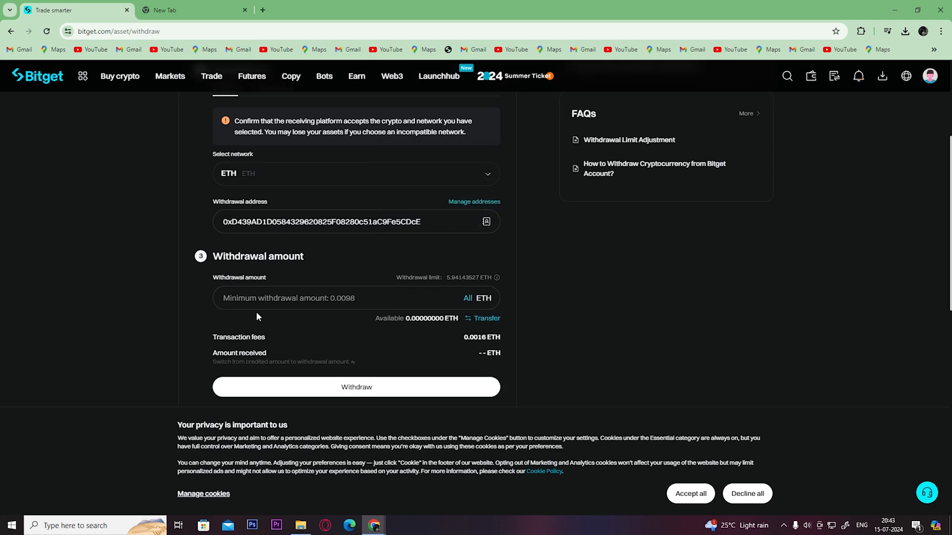
pyautogui.write('50')
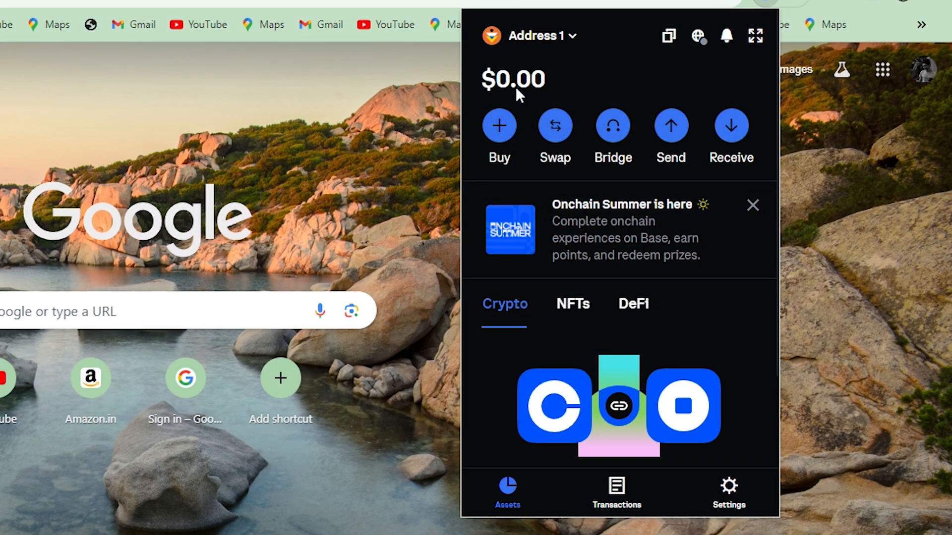
pyautogui.moveTo(510, 101)
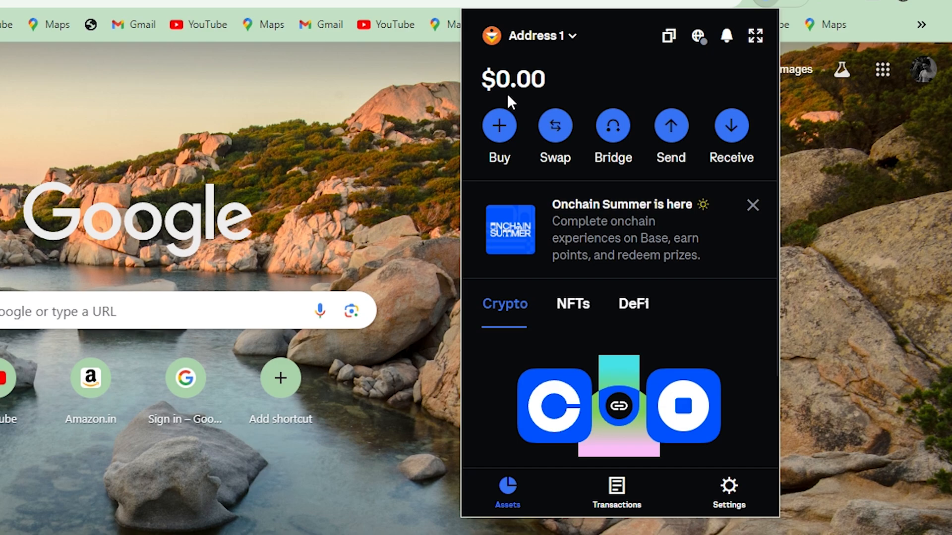
pyautogui.moveTo(558, 103)
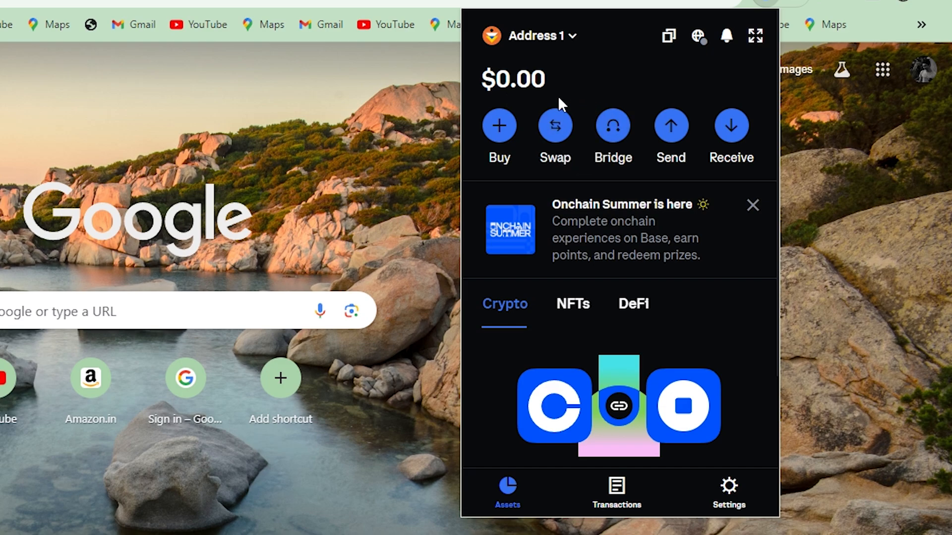
pyautogui.moveTo(499, 133)
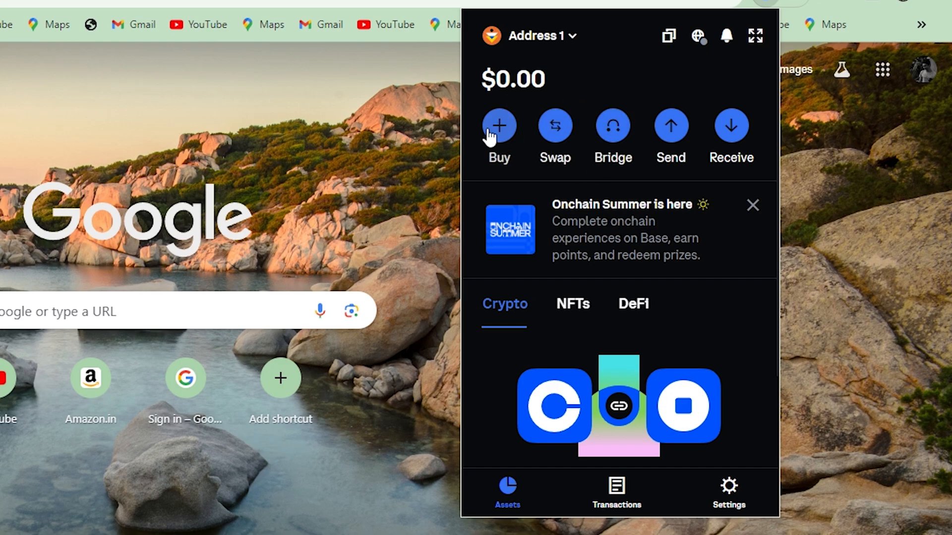
pyautogui.moveTo(553, 89)
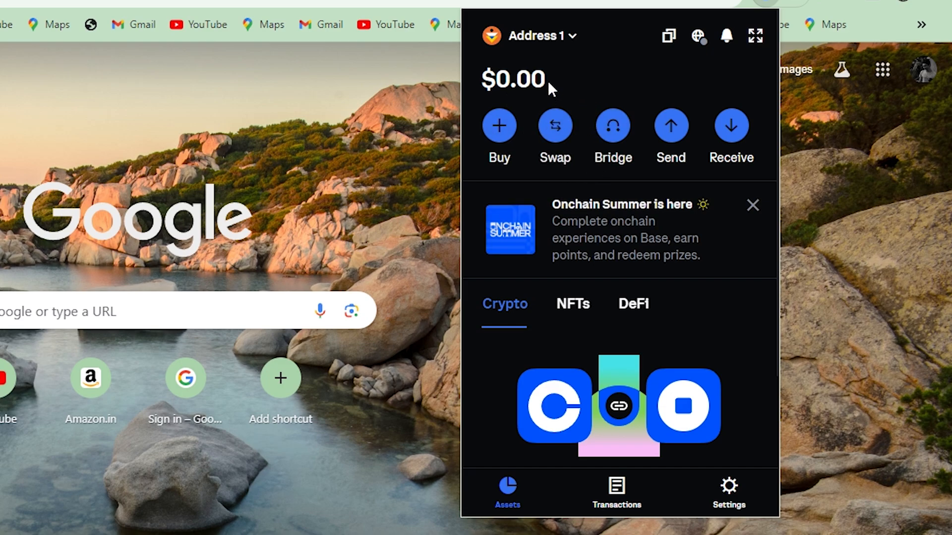